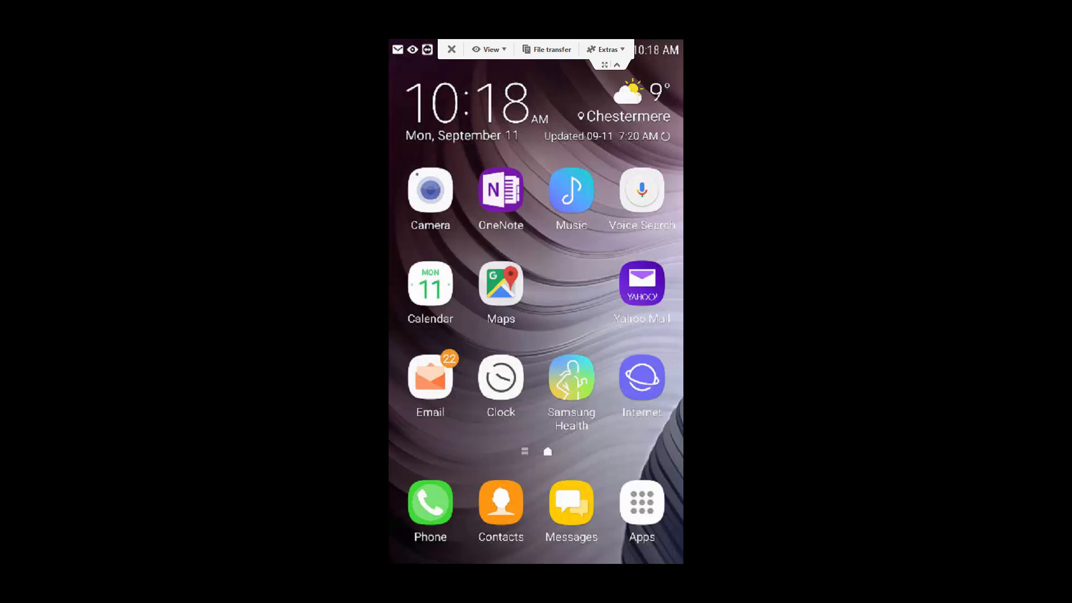
- Launch Messages from the dock to reach a conversation with the keyboard showing
{"action": "left_click", "coordinate": [570, 504]}
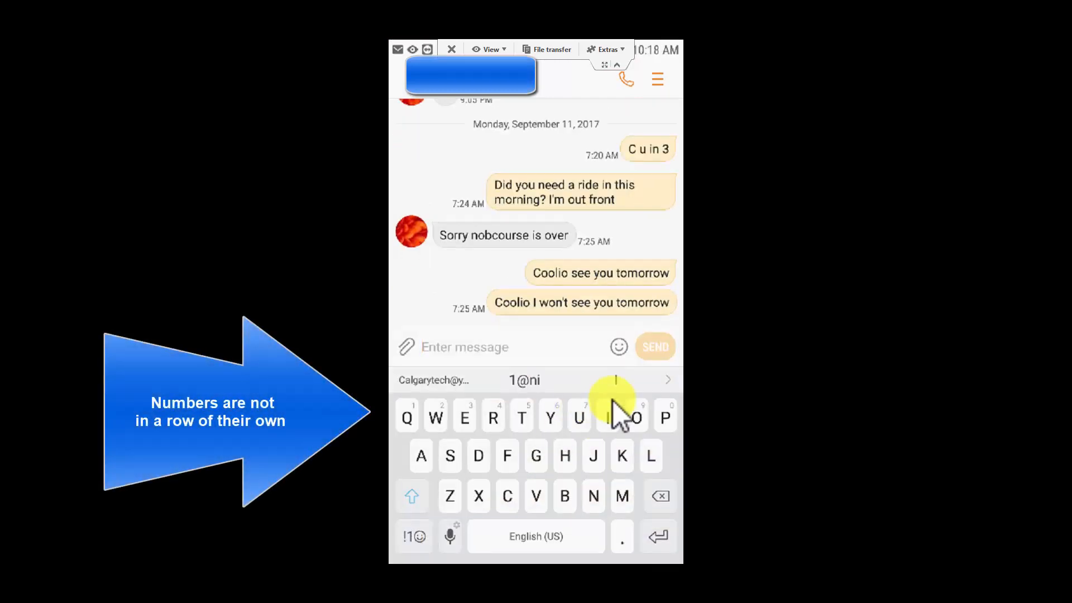
{"action": "mouse_move", "coordinate": [457, 427]}
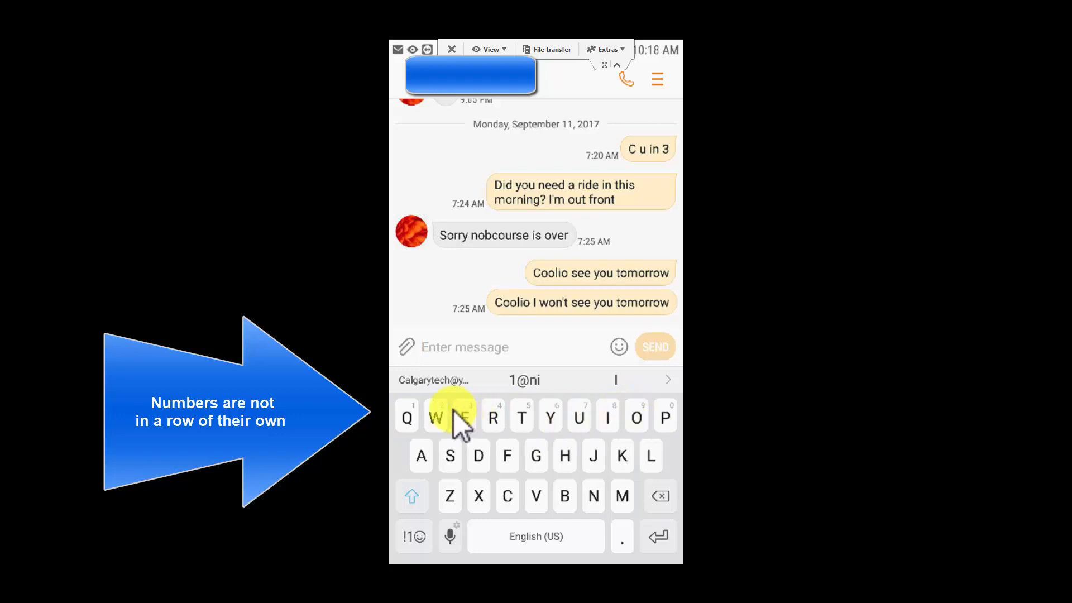
{"action": "mouse_move", "coordinate": [408, 417]}
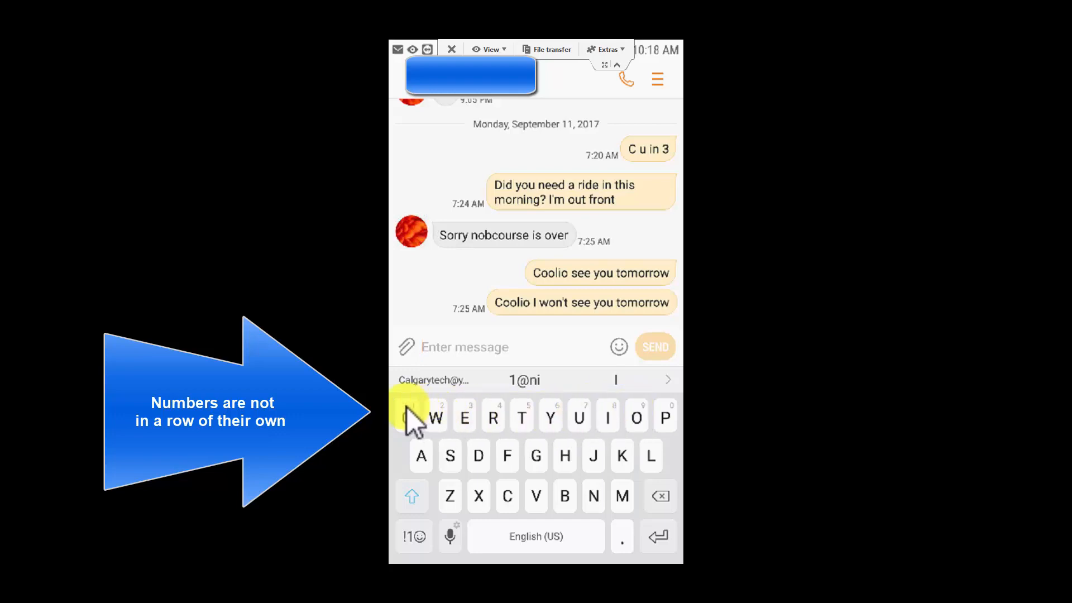
{"action": "mouse_move", "coordinate": [666, 420]}
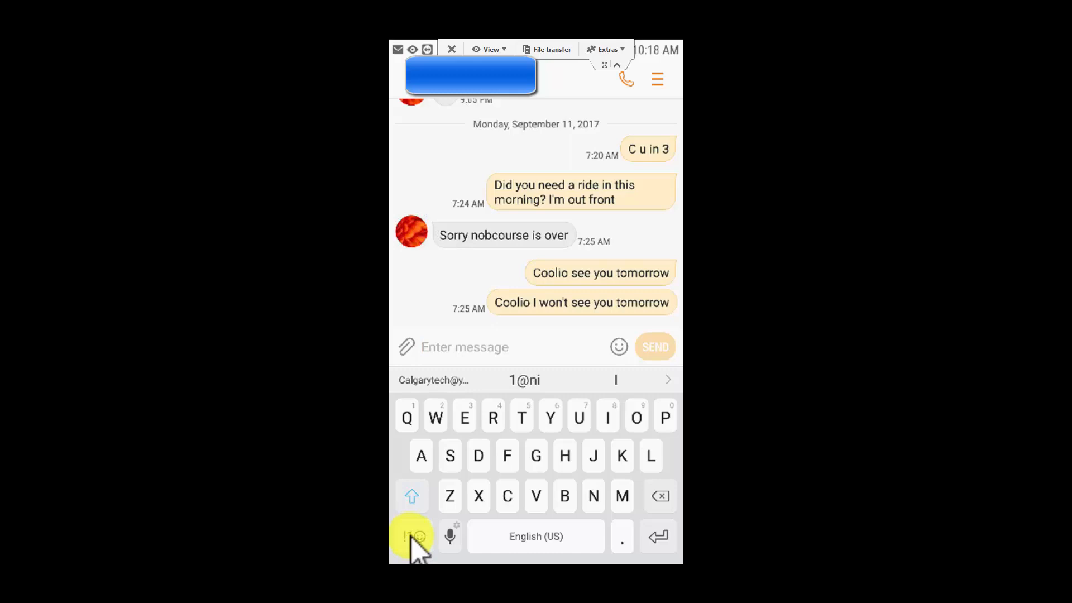
{"action": "left_click", "coordinate": [412, 536]}
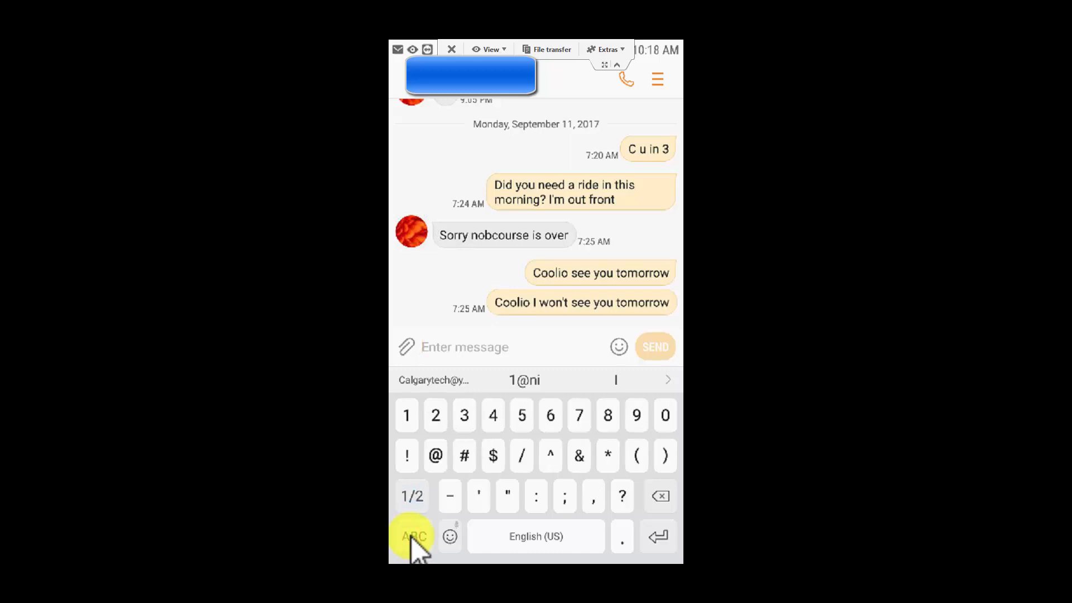
{"action": "mouse_move", "coordinate": [521, 456]}
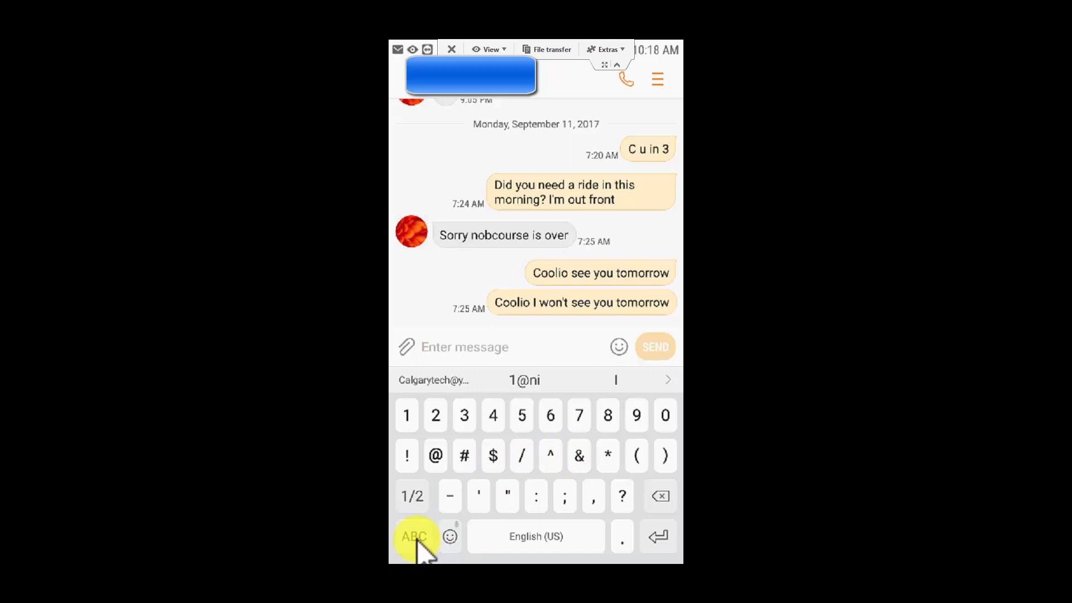
{"action": "left_click", "coordinate": [413, 536]}
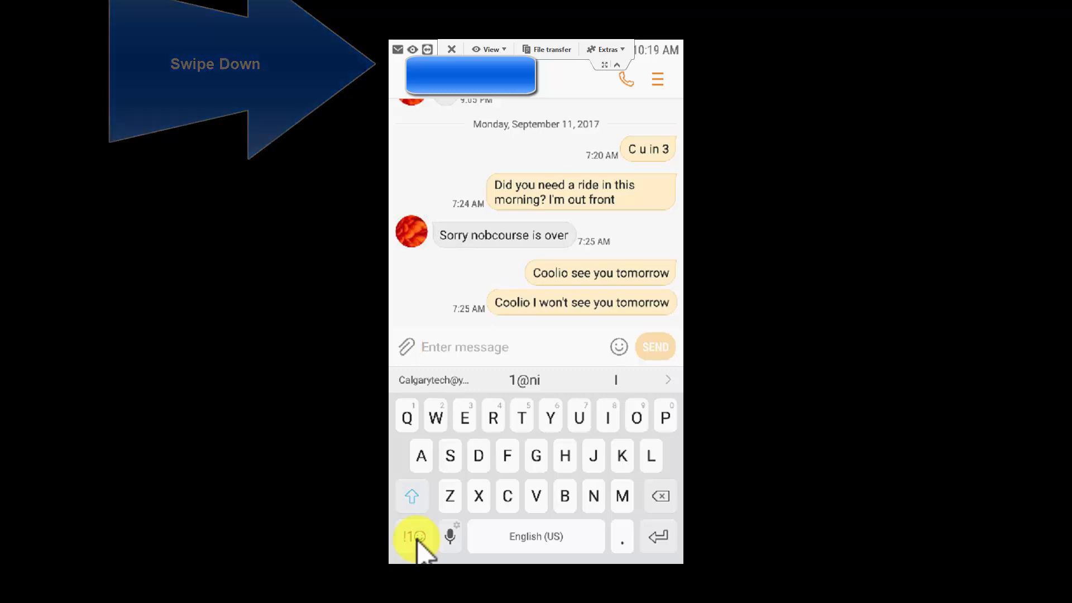
- Go from the notification shade to Settings > General management > Language and input
{"action": "scroll", "scroll_direction": "down", "scroll_amount": 3}
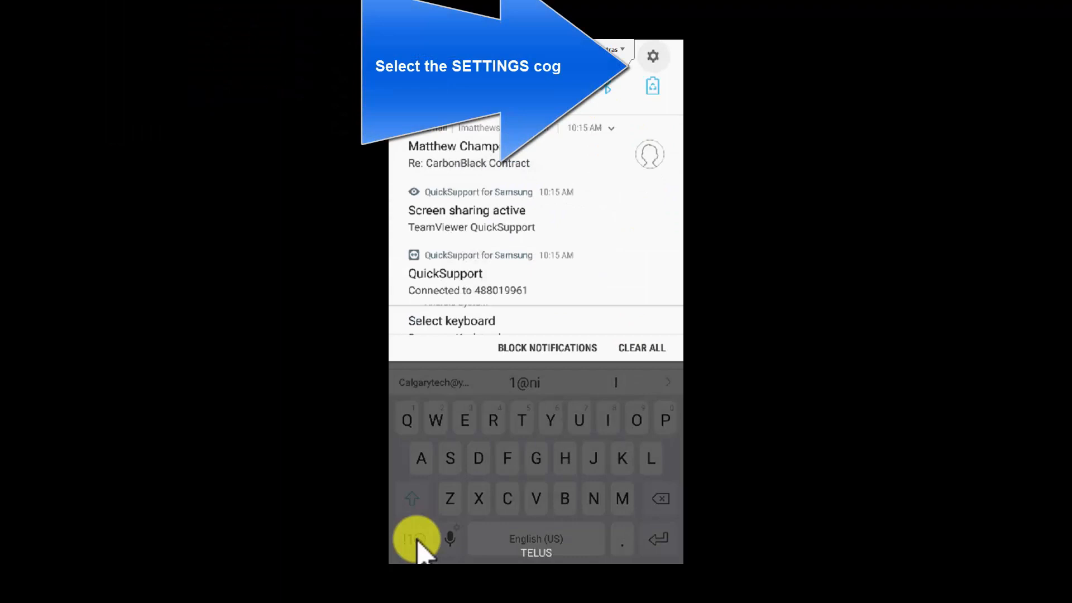
{"action": "left_click", "coordinate": [651, 56]}
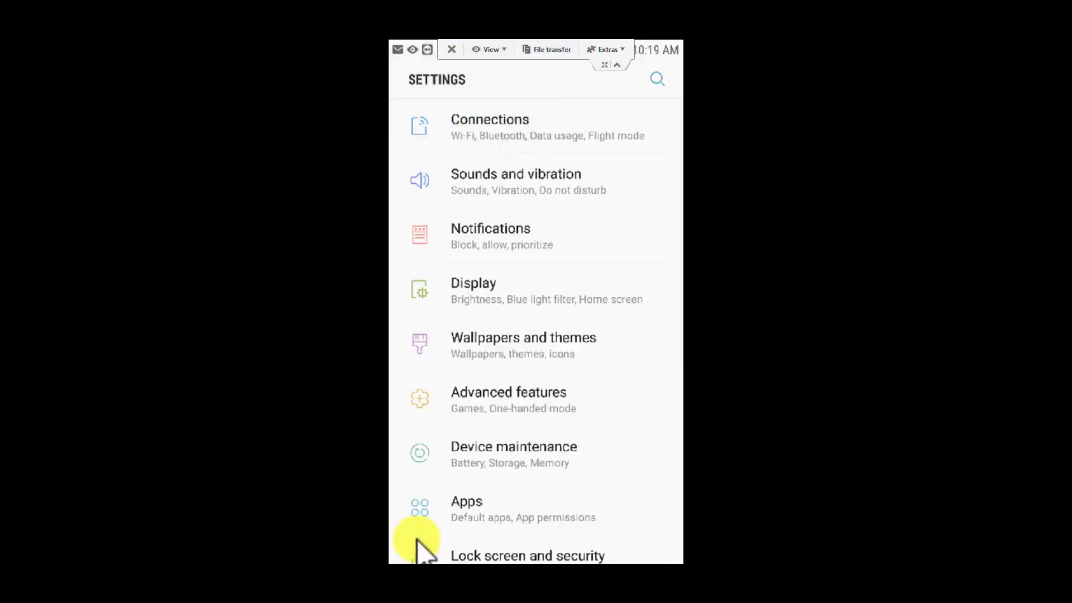
{"action": "scroll", "scroll_direction": "down", "scroll_amount": 3}
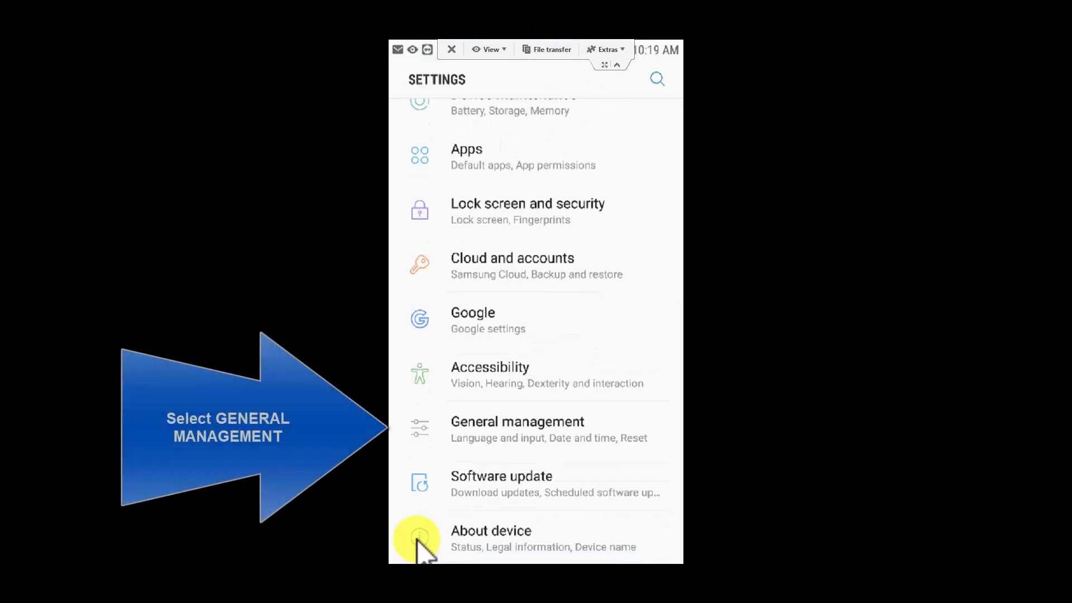
{"action": "left_click", "coordinate": [517, 422]}
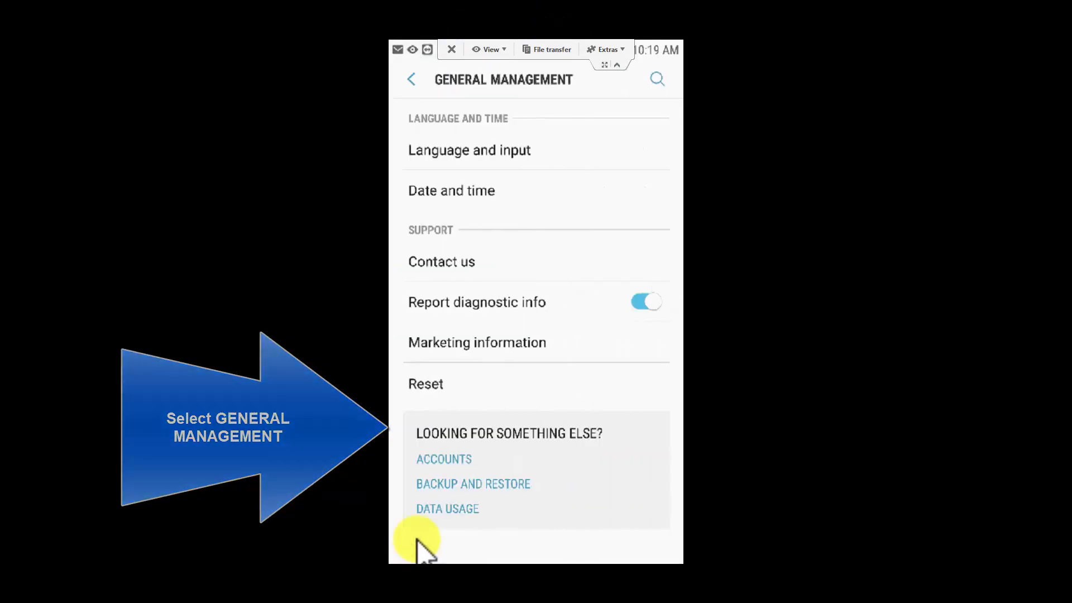
{"action": "left_click", "coordinate": [469, 149]}
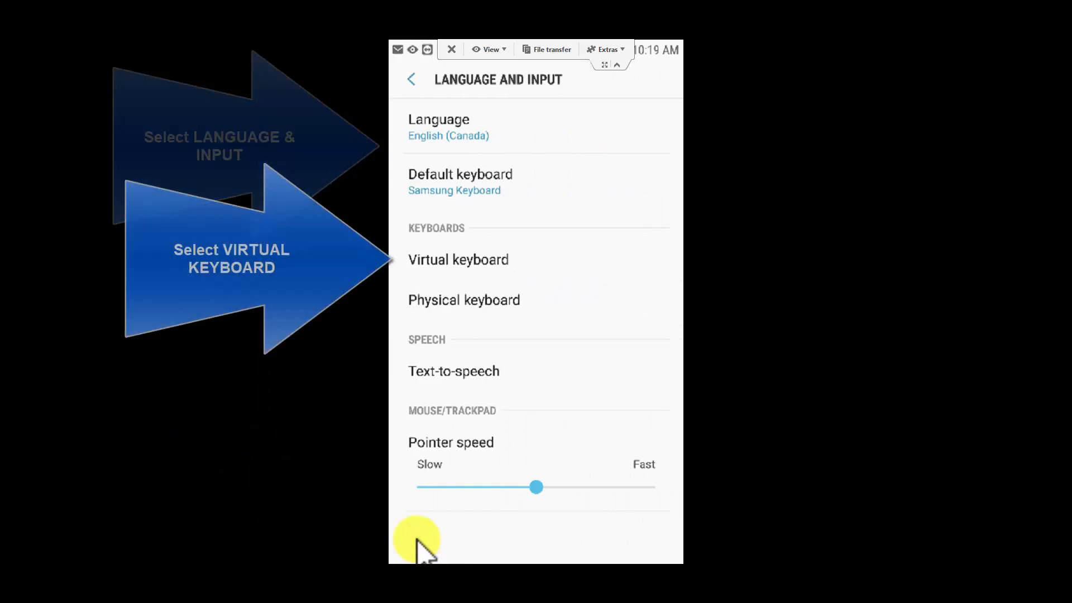
- Enable Number keys under Virtual keyboard > Samsung Keyboard > Keyboard layout
{"action": "left_click", "coordinate": [458, 259]}
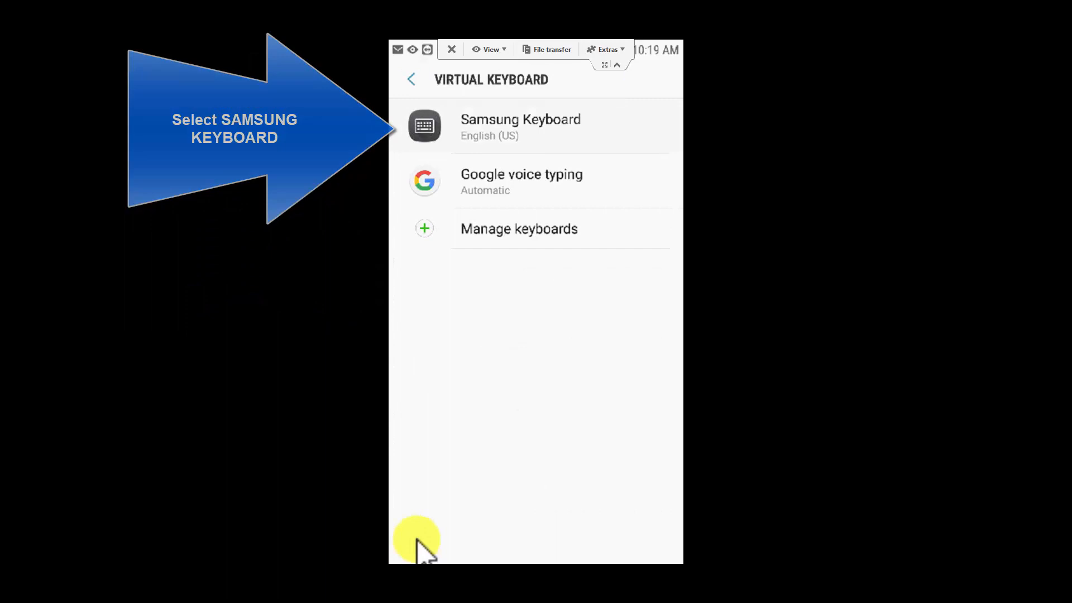
{"action": "left_click", "coordinate": [520, 126]}
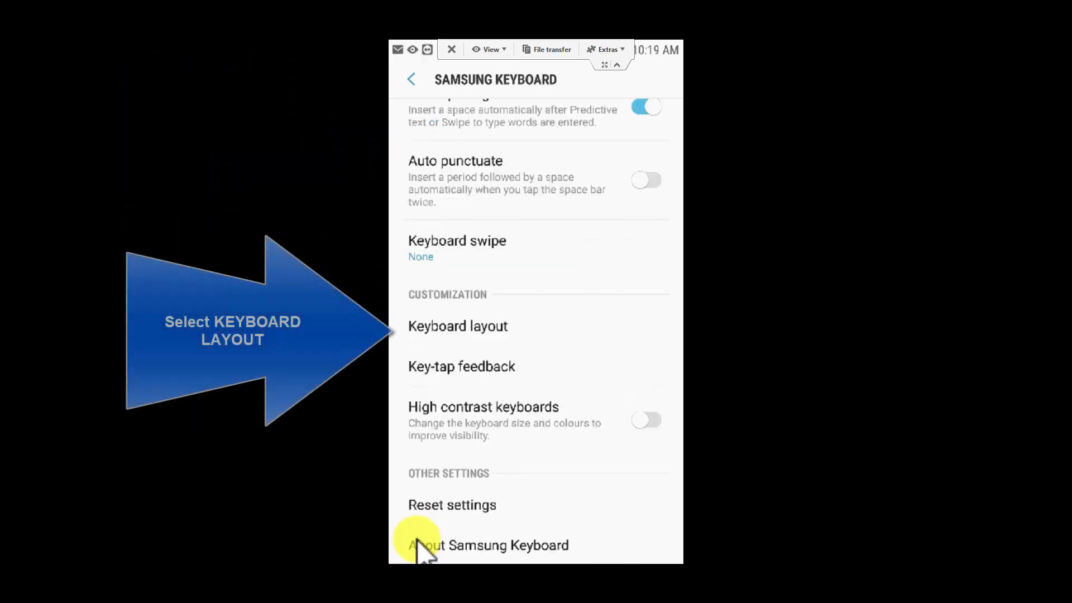
{"action": "left_click", "coordinate": [458, 326]}
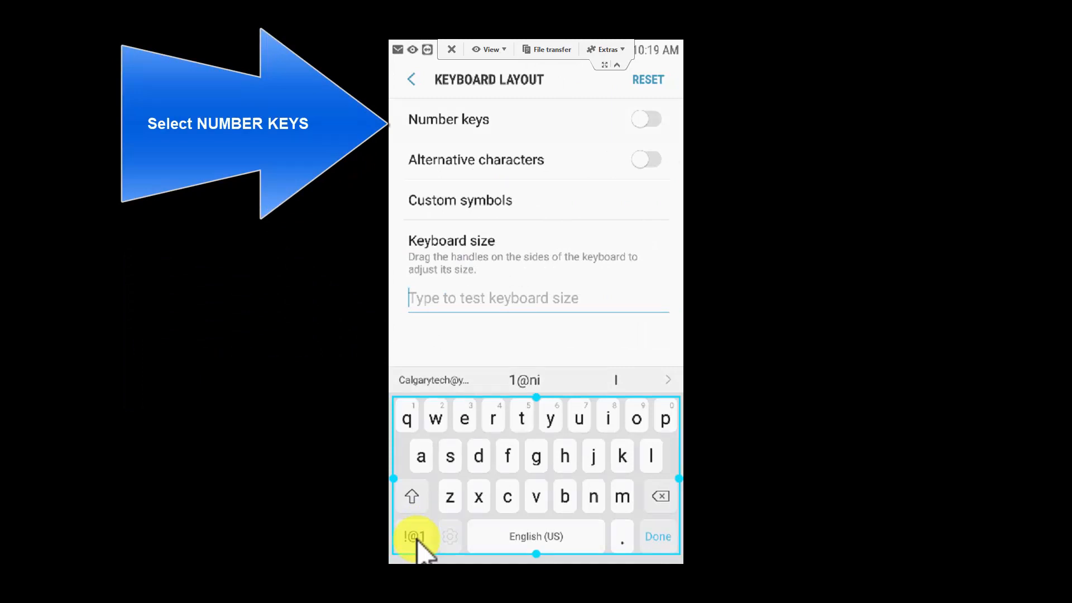
{"action": "left_click", "coordinate": [646, 119]}
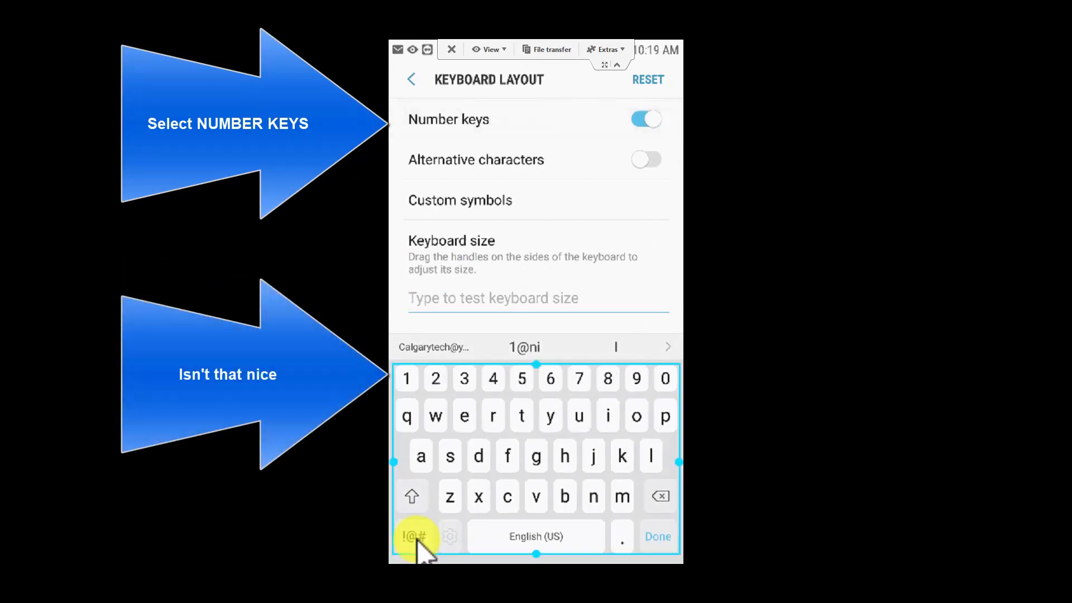